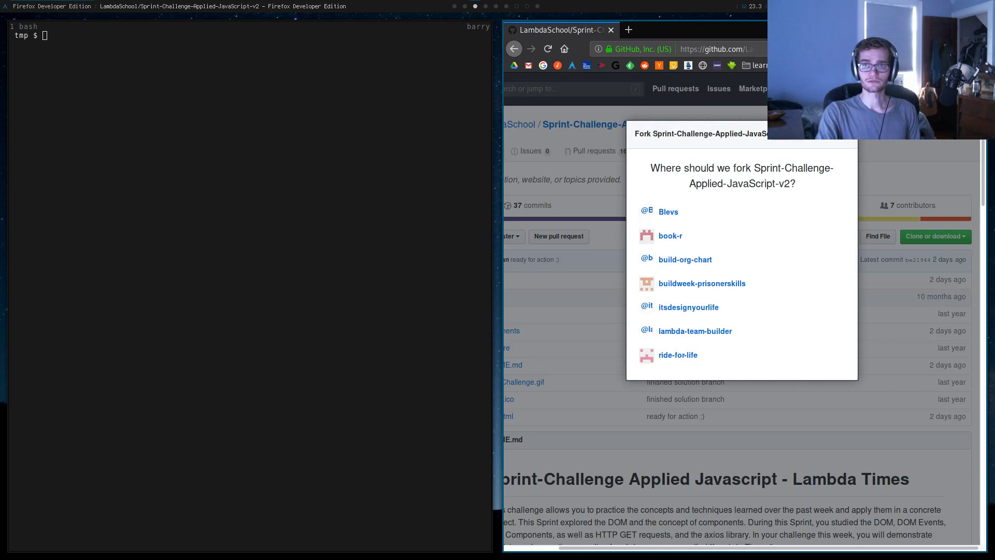
Fork Sprint-Challenge-Applied-JavaScript-v2 into the personal account and show its SSH clone address
left_click(668, 212)
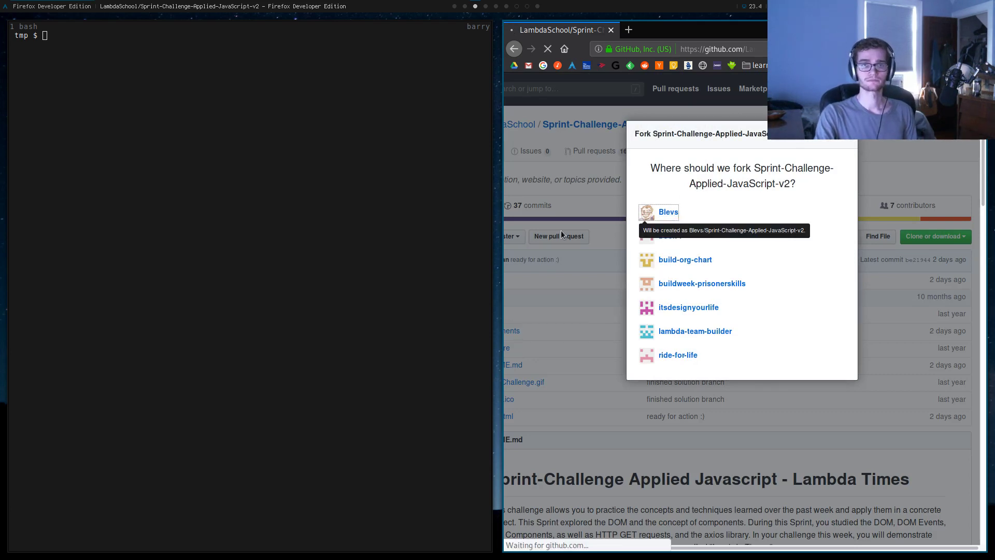
left_click(668, 211)
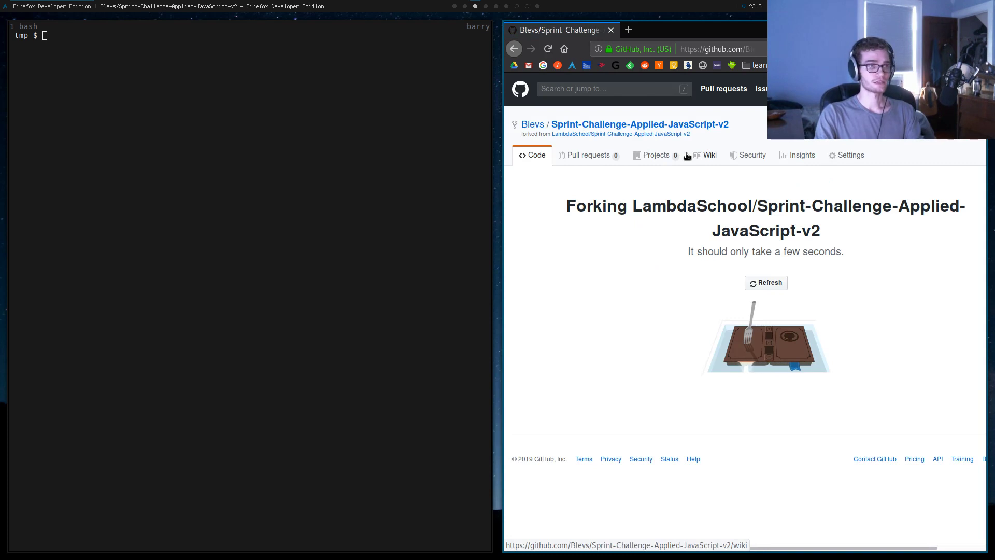
left_click(709, 155)
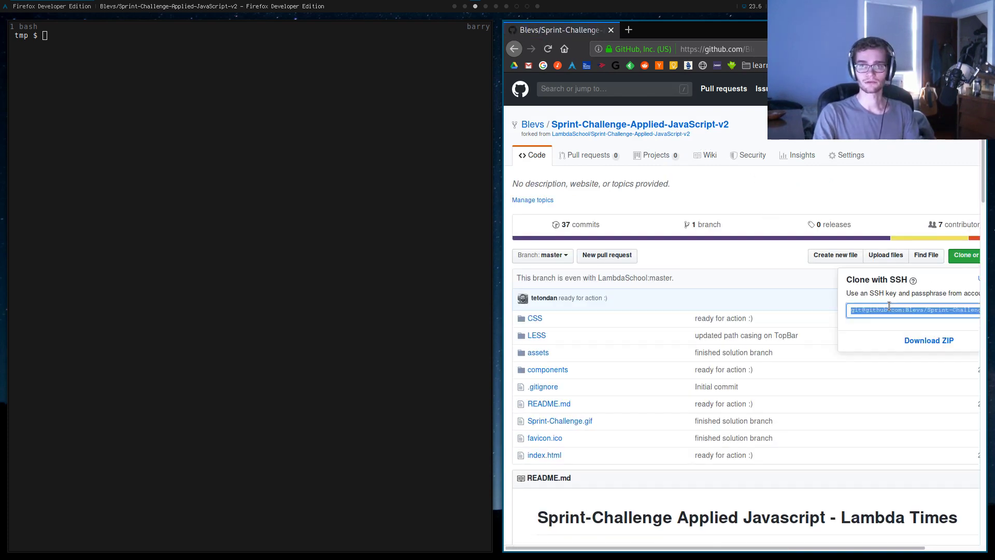
Clone the fork over SSH, enter Sprint-Challenge-Applied-JavaScript-v2/, list its files and start vim on index.html
type("git")
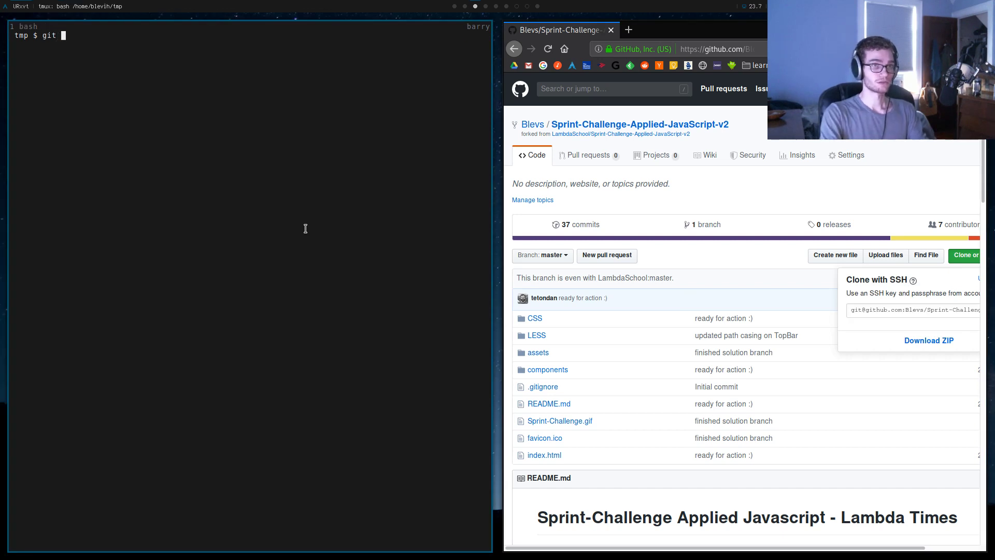
type("clone git@github.com:Blevs/Sprint-Challenge-Applied-JavaScript-v2.git")
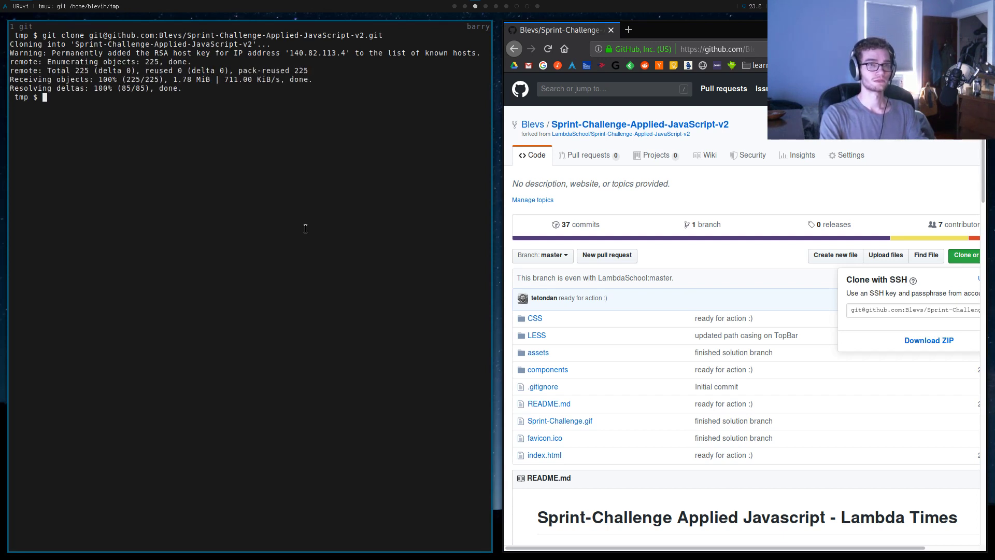
type("cd Sprint-Challenge-Applied-JavaScript-v2/")
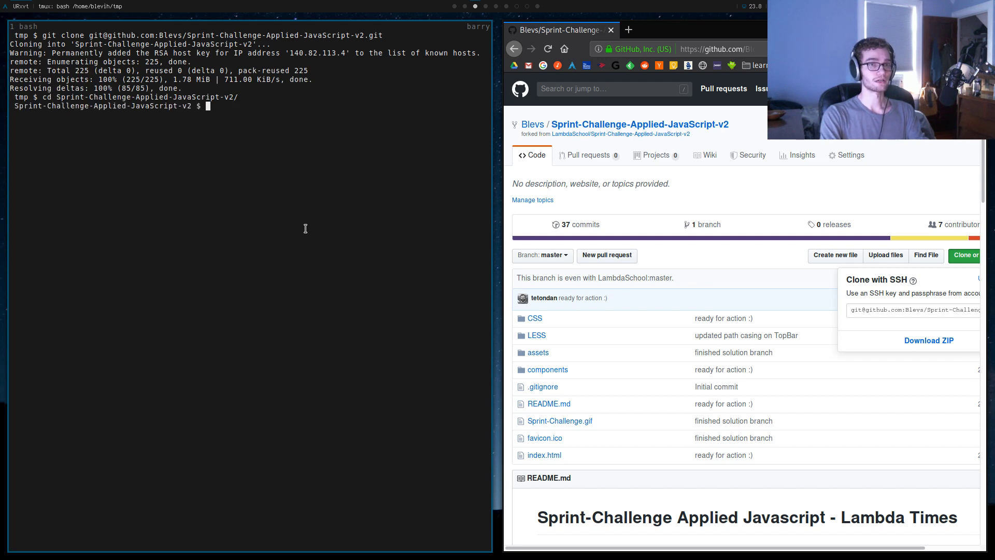
type("ls")
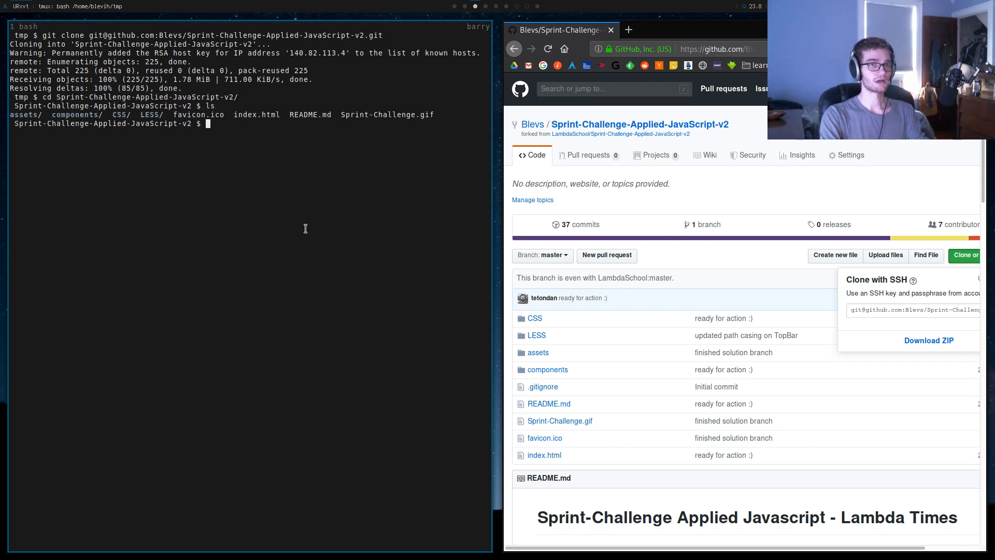
type("vim")
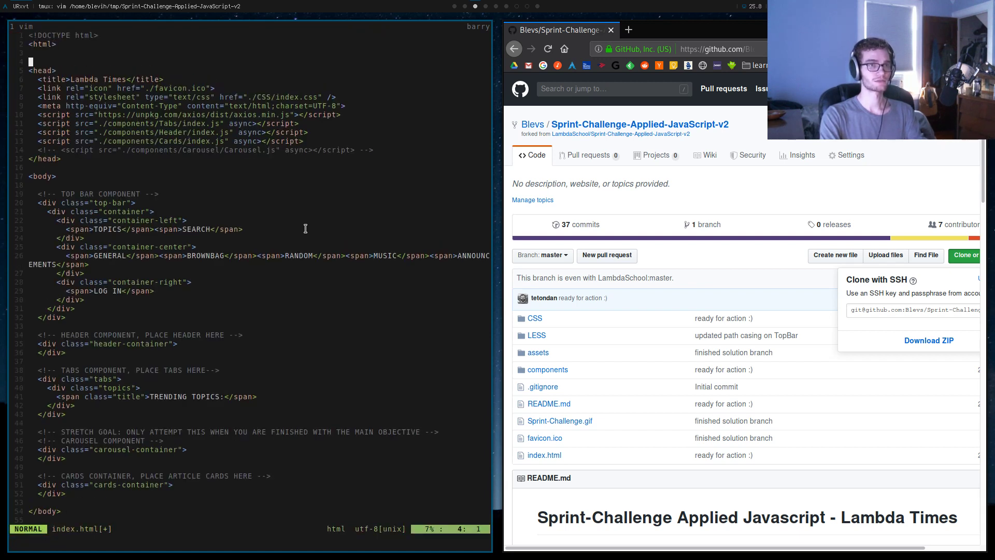
Save and quit index.html with :wq, then check git status showing it modified
type(":wq")
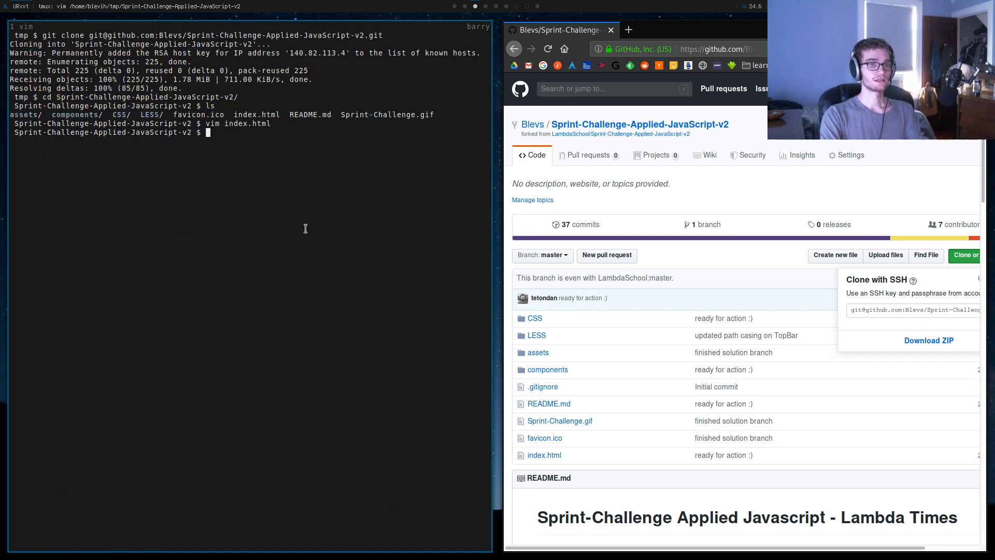
type("git status")
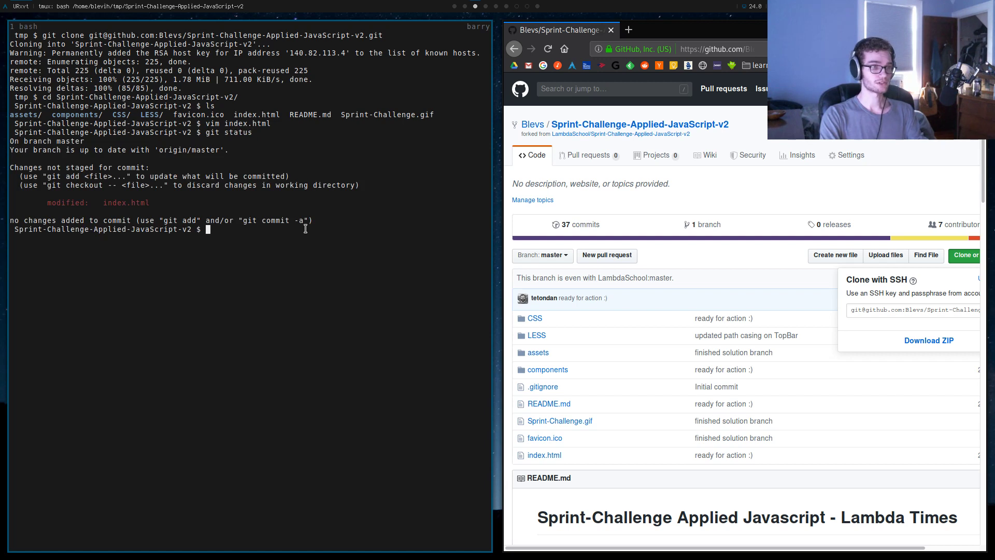
Stage and commit index.html as 'my first change', list branches and push to origin master
type("git add")
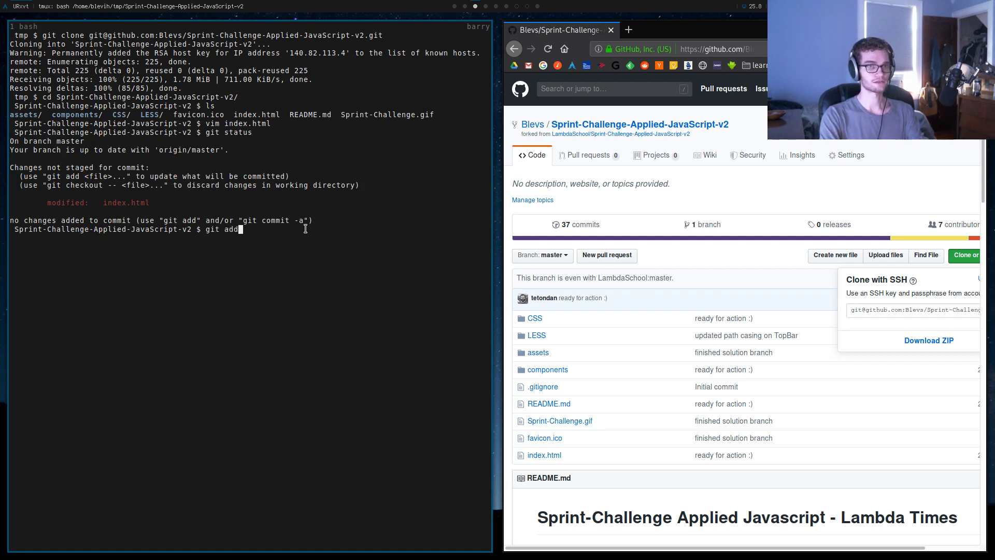
type("git commit")
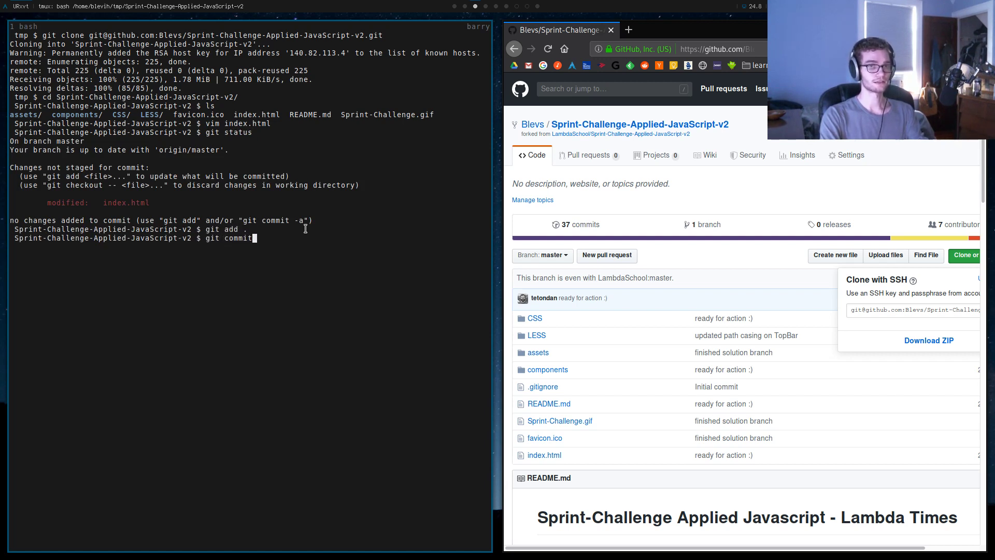
type("-m '")
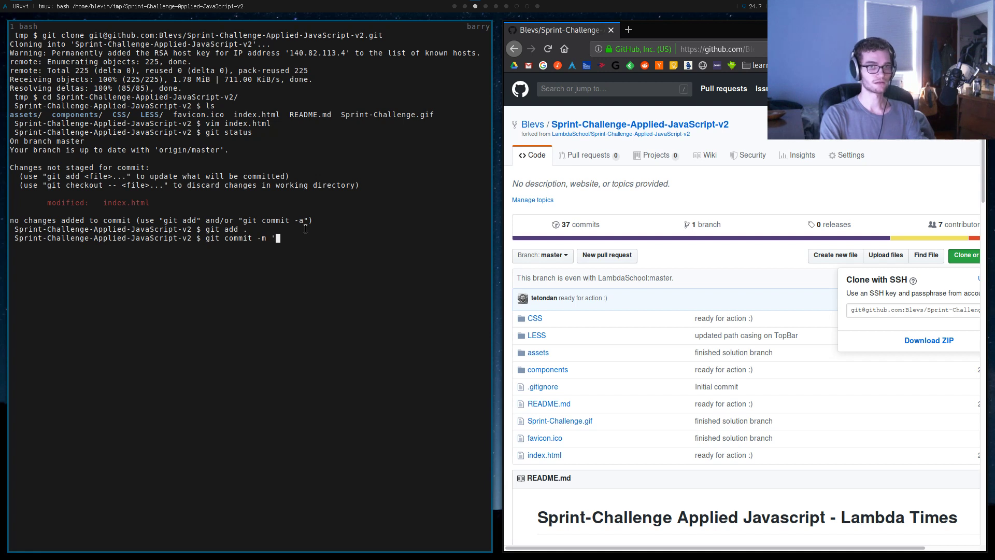
type("my first change")
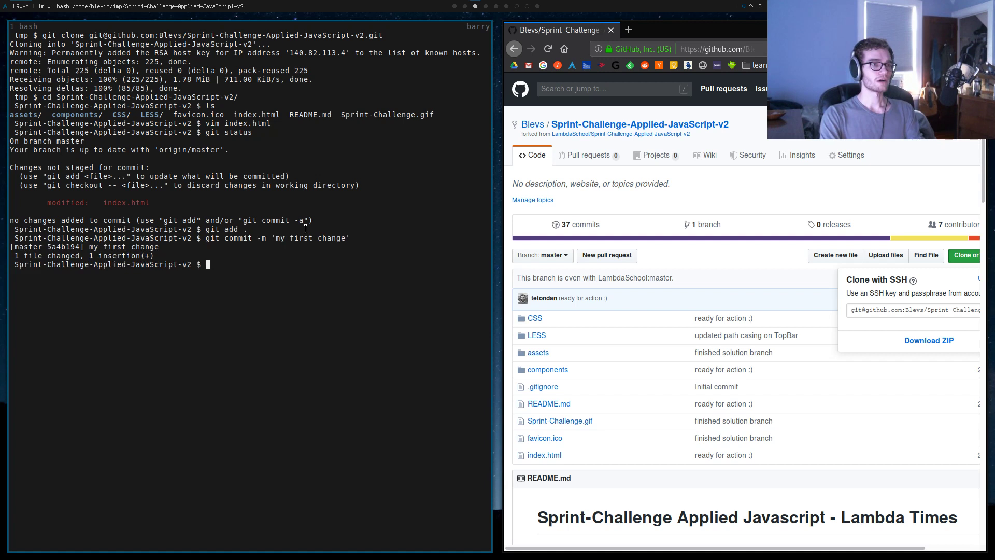
type("git branch")
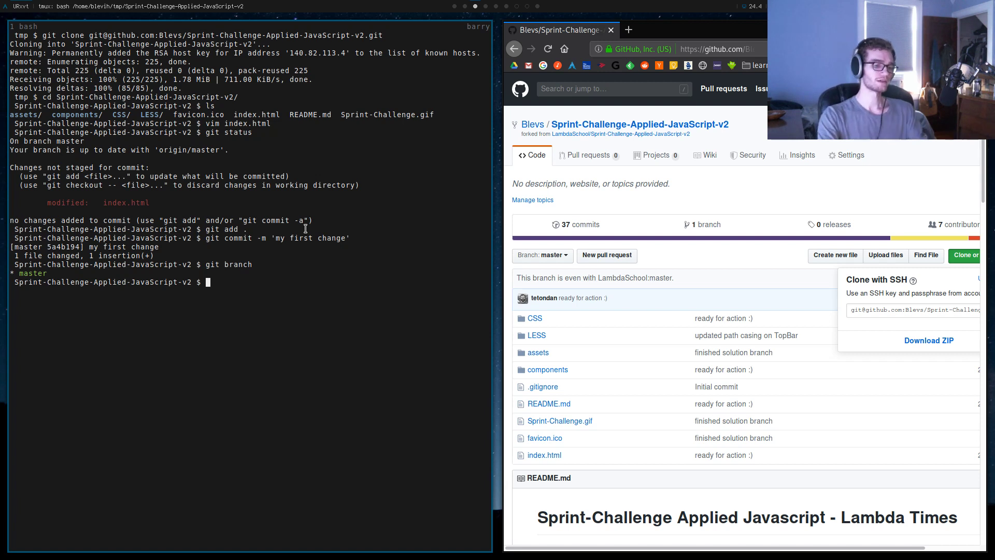
type("git push")
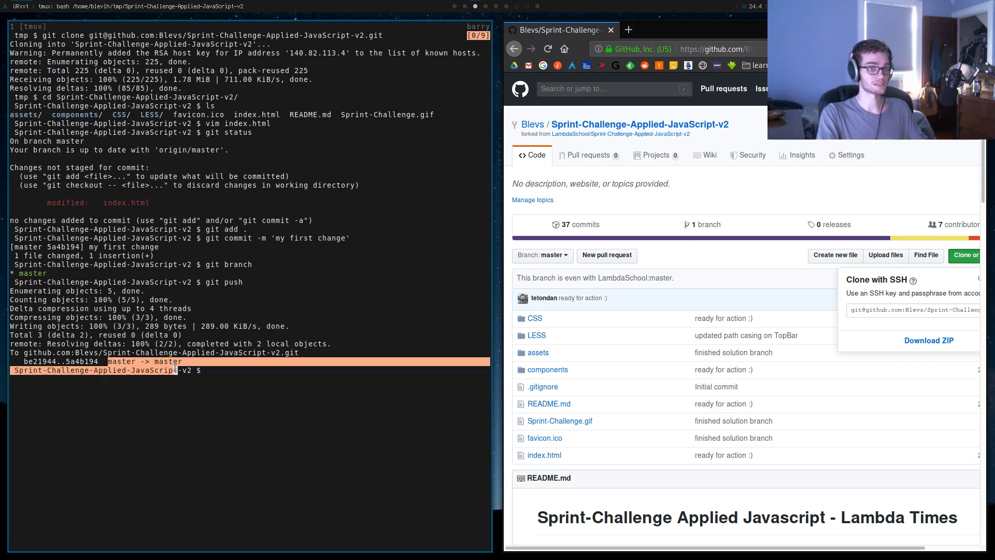
View the fork on GitHub showing 'my first change' one commit ahead of LambdaSchool:master
left_click(694, 261)
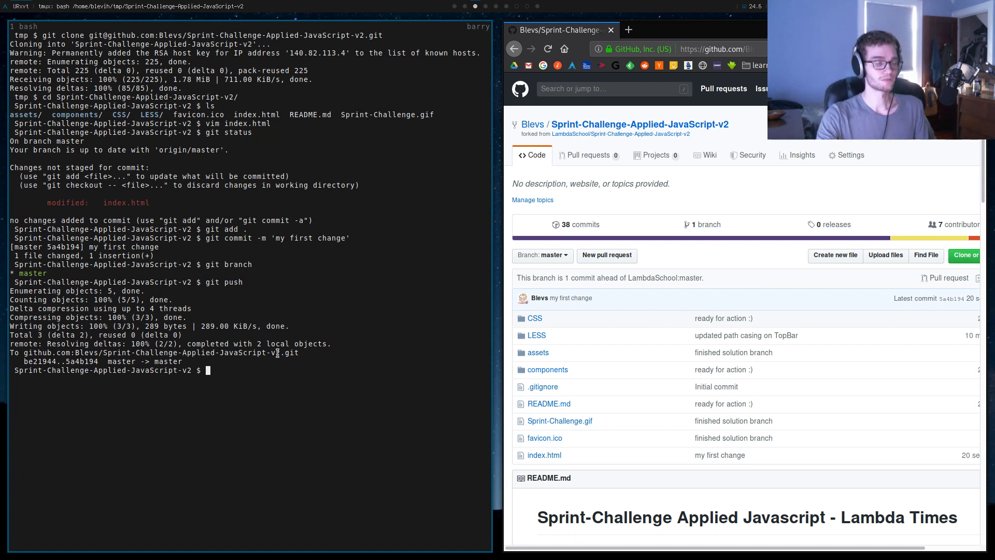
Review git log with 'my first change' heading master and origin/master
type("git checkout -")
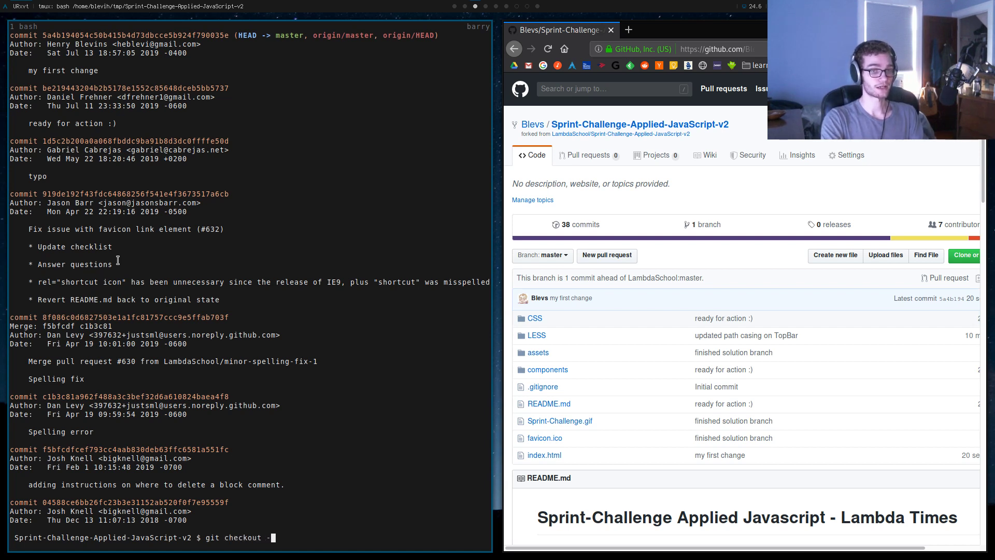
Create branch 'henry-blevins' with git checkout -b, list branches and show its commit history
type("b 'henry-ble")
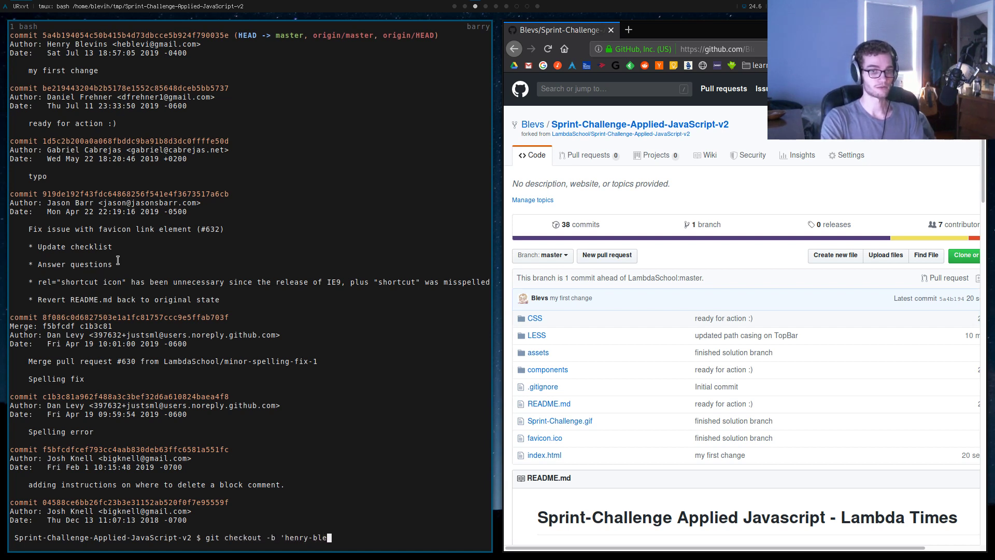
type("vins'")
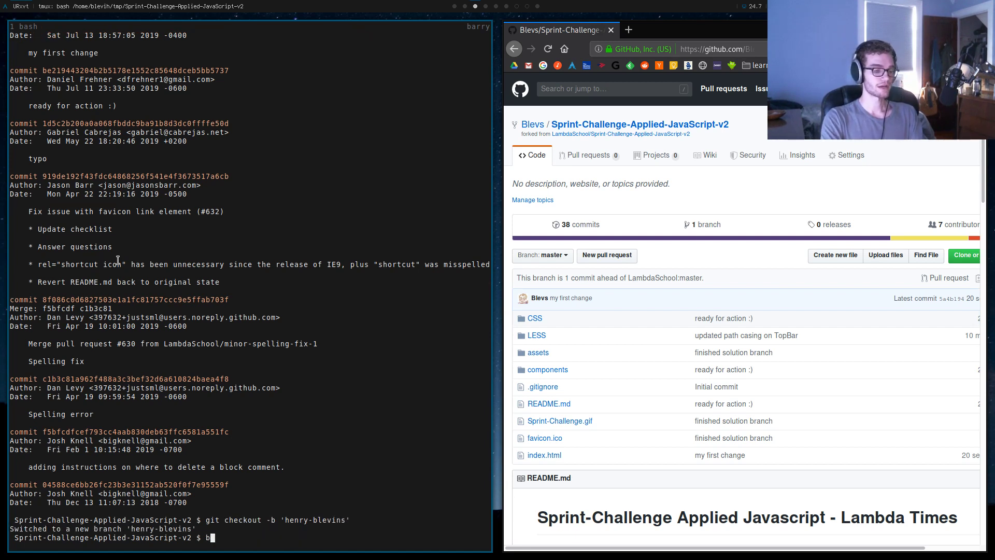
type("it branch")
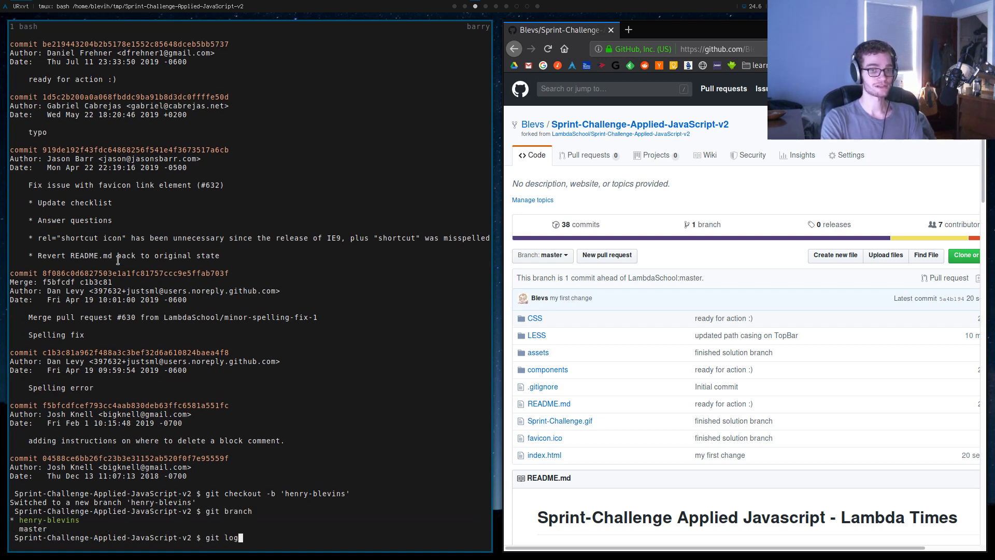
key("Return")
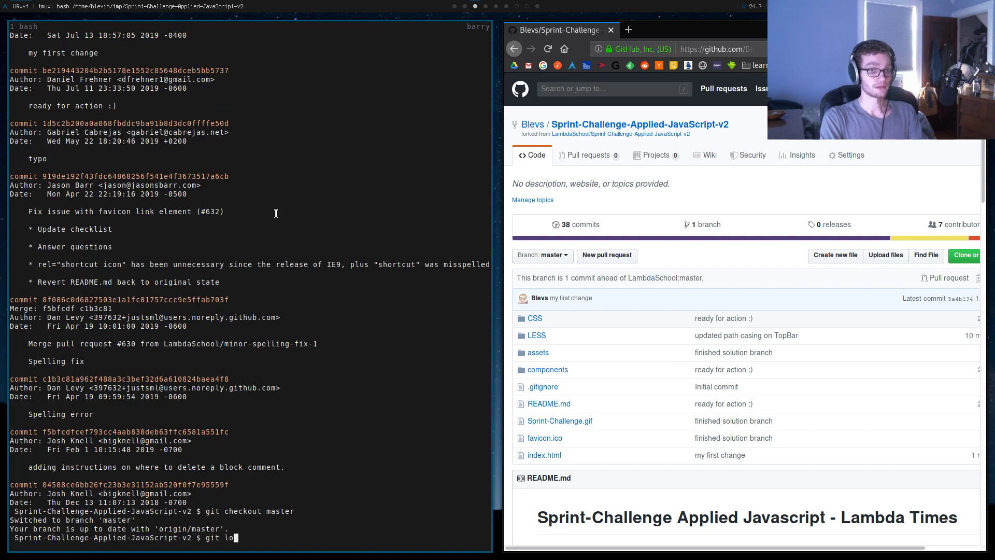
Show master's git log with master, origin/master and henry-blevins at 'my first change', then quit the pager
key("Enter")
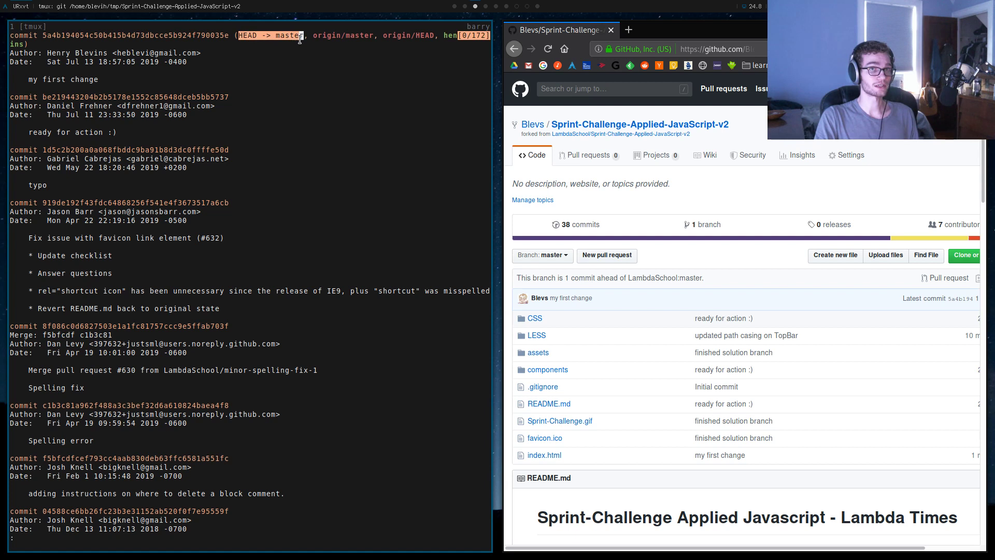
key("q")
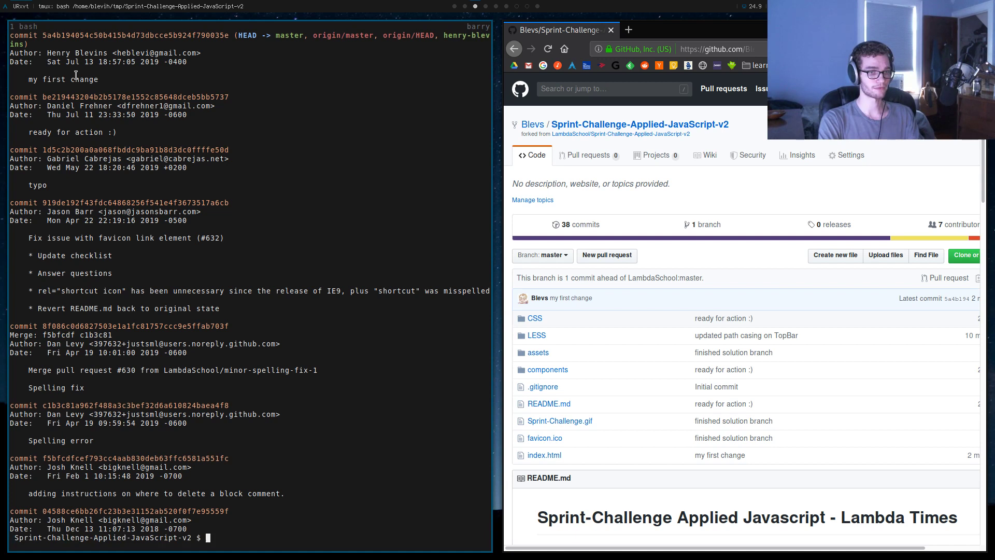
Hard-reset master to commit be219443204b2b5178e1552c85648dceb5bb5737, the 'ready for action :)' commit
type("git reset")
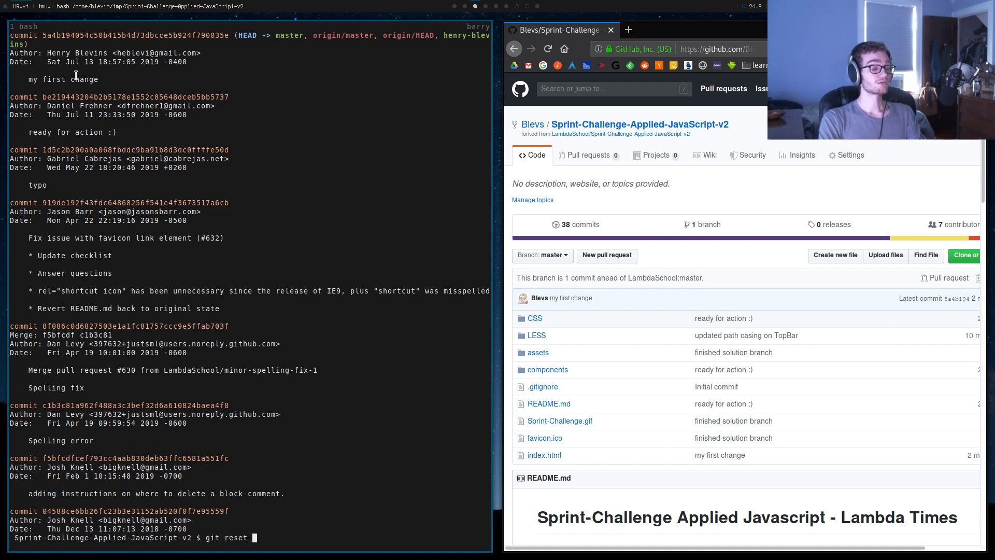
type("--ha")
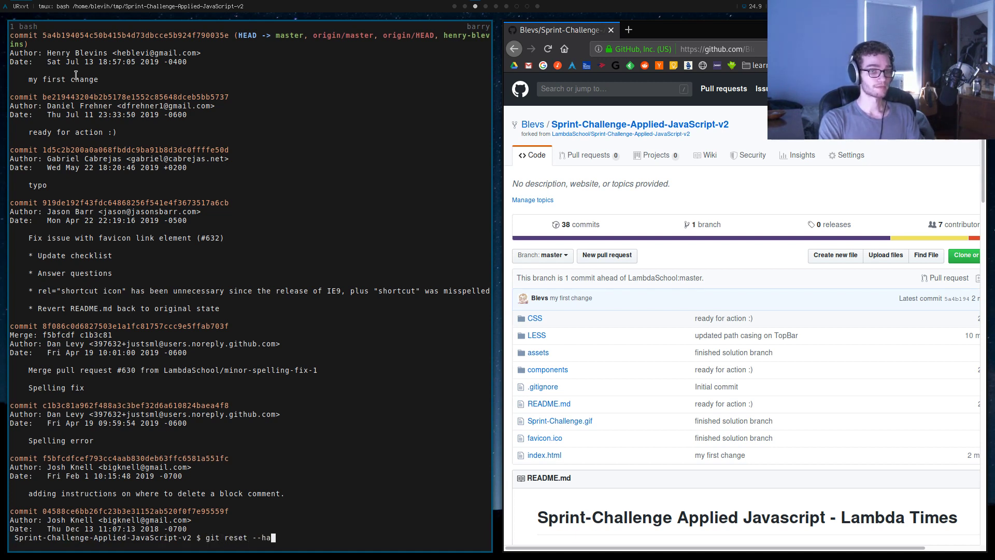
type("rd")
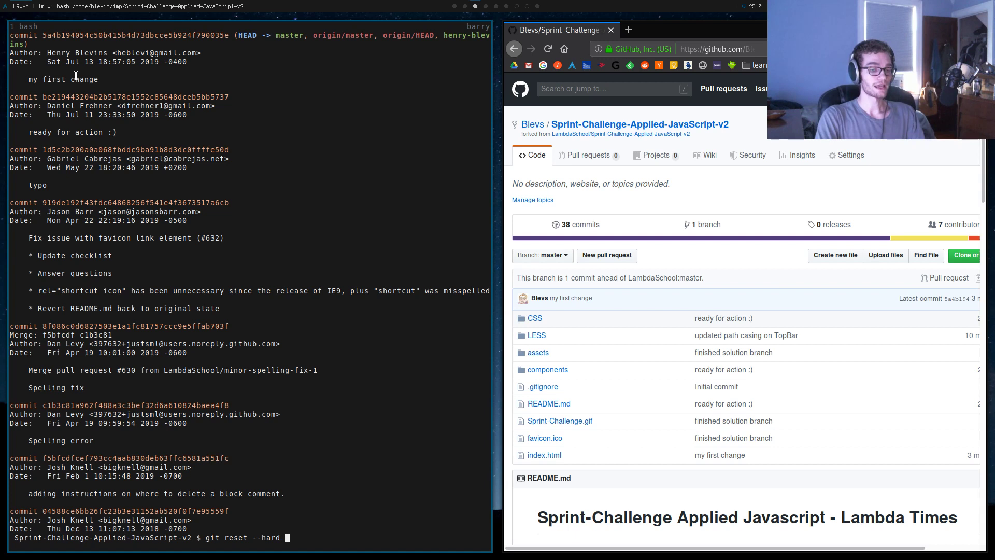
type("git@github.com:Blevs/Sprint-Challenge-Applied-JavaScript-v2.git")
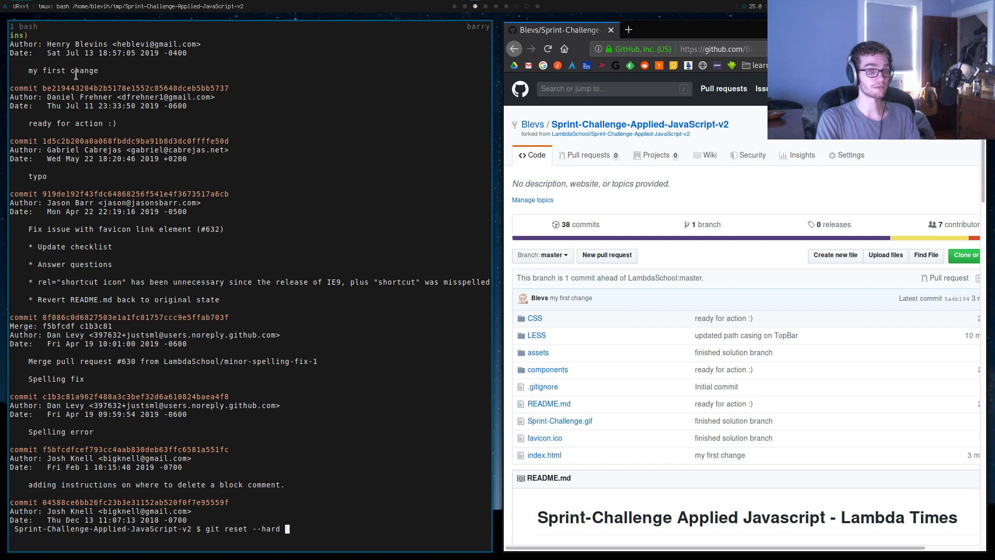
type("be219443204b2b5178e1552c85648dceb5bb5737")
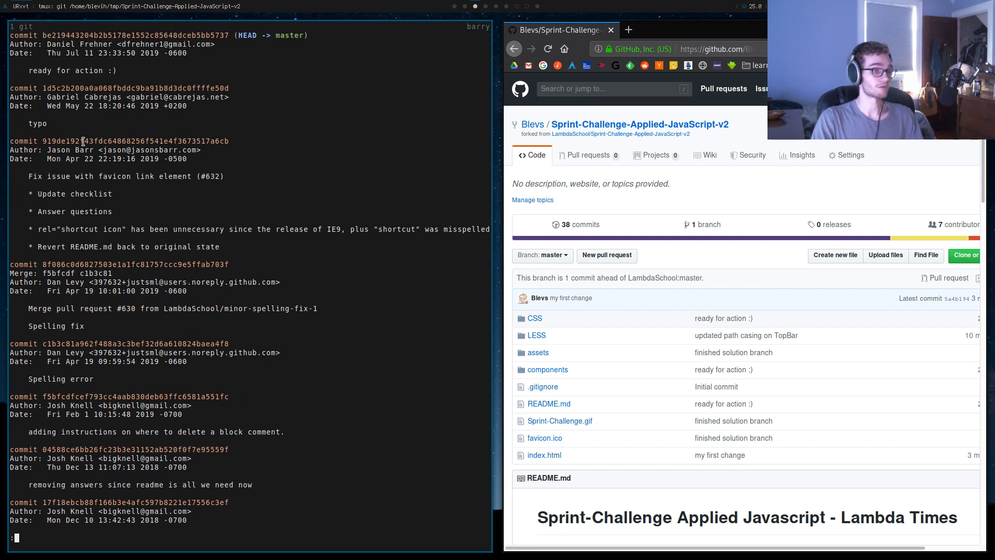
type("git chec")
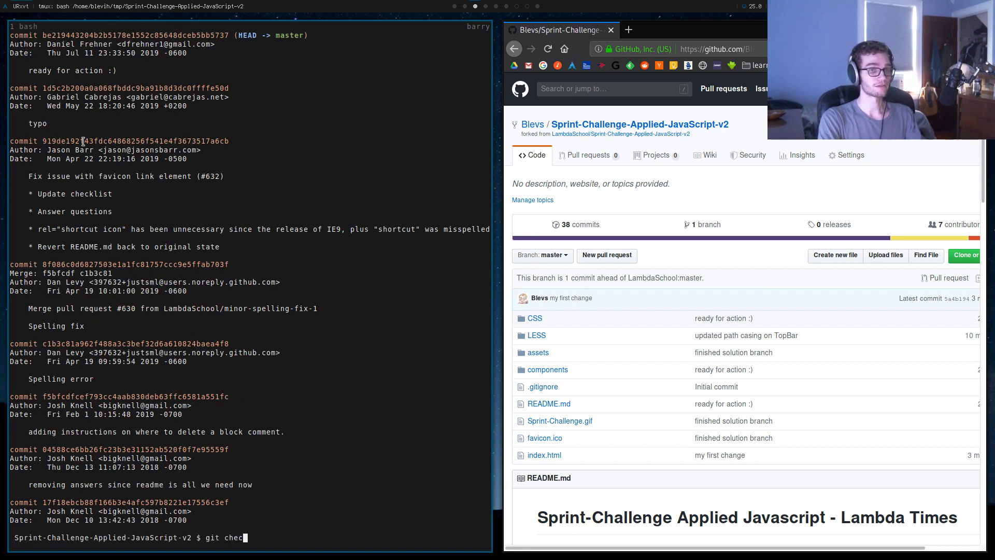
type("kout henry-blevins")
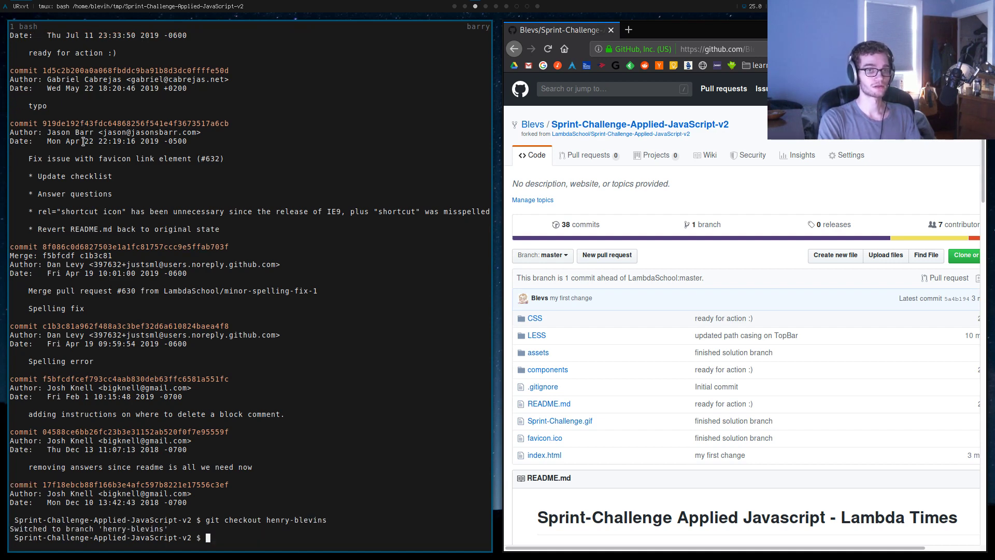
type("git log")
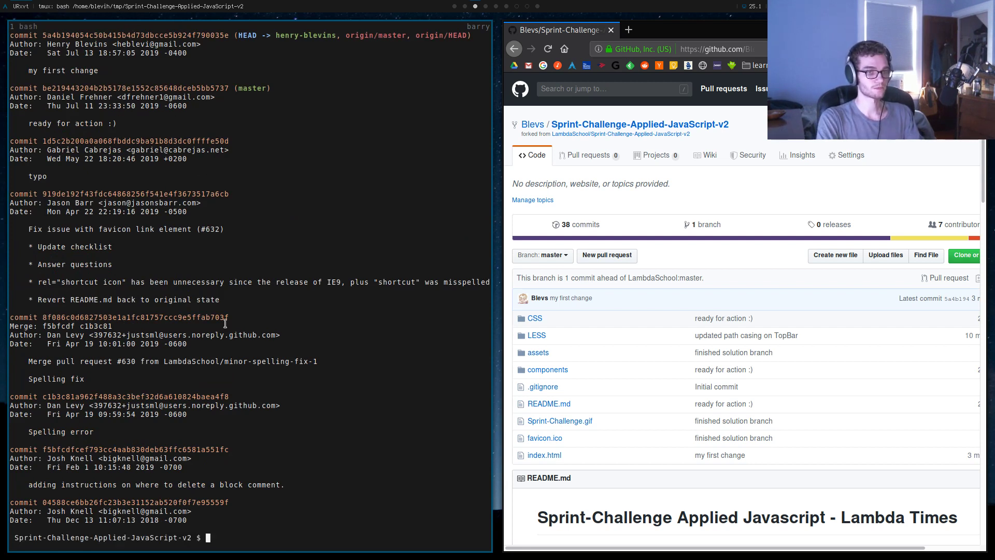
type("git checkout master")
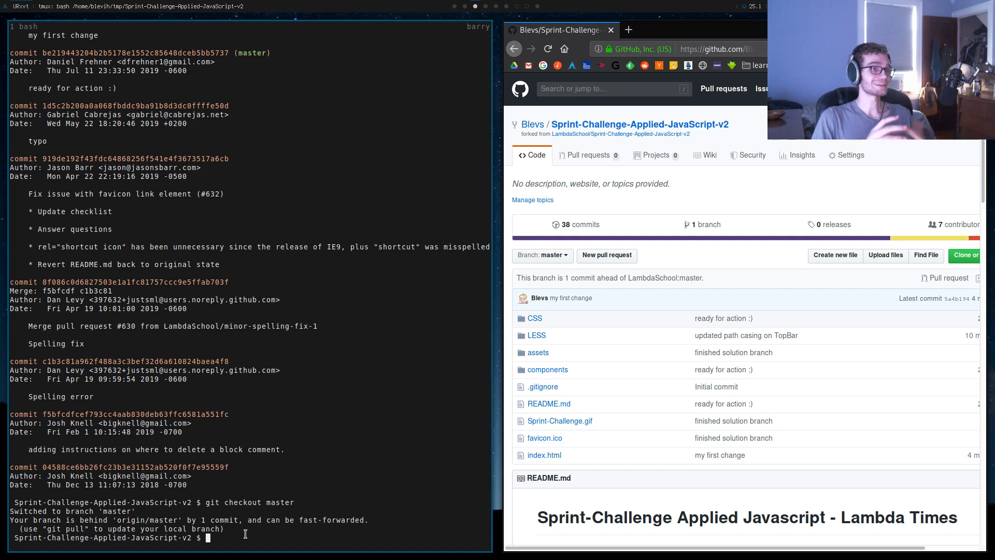
Push master, get rejected as non-fast-forward, then force-push it to GitHub
type("git push --force")
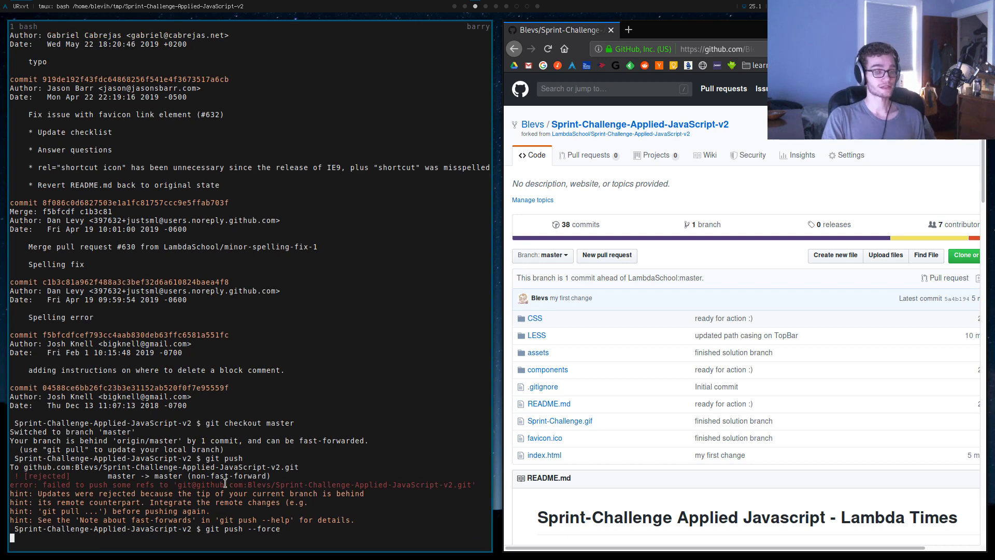
key("Return")
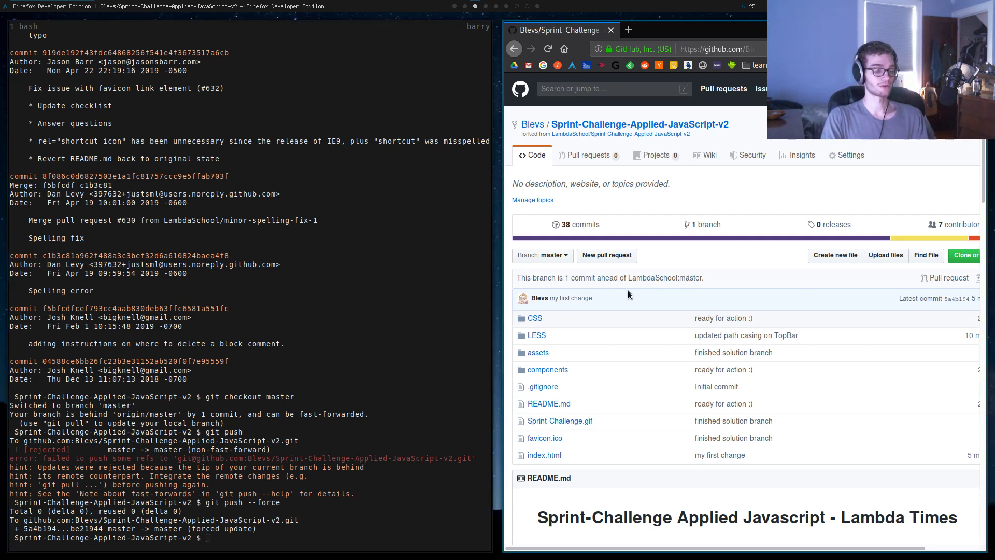
mouse_move(643, 300)
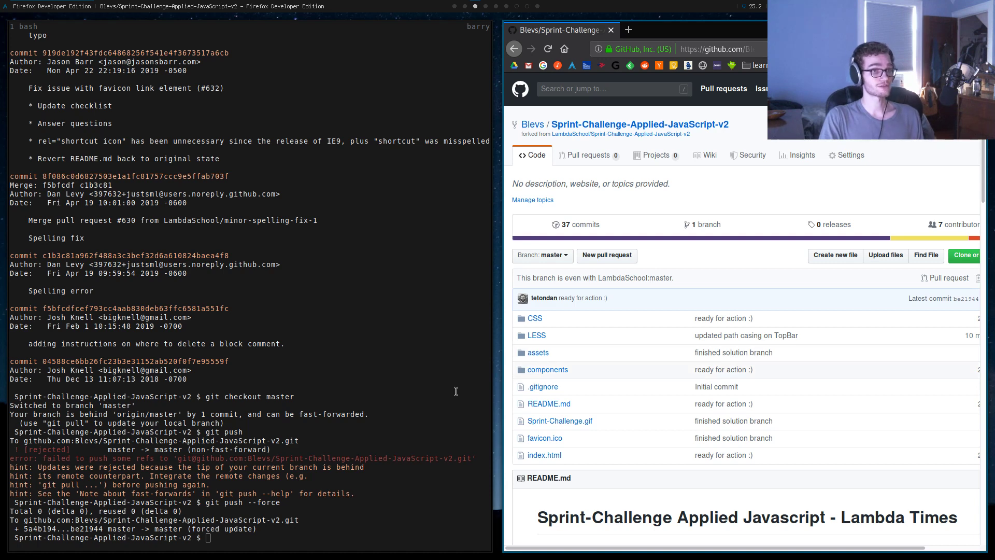
Begin a git checkout command after confirming the fork shows 'ready for action :)'
type("git check")
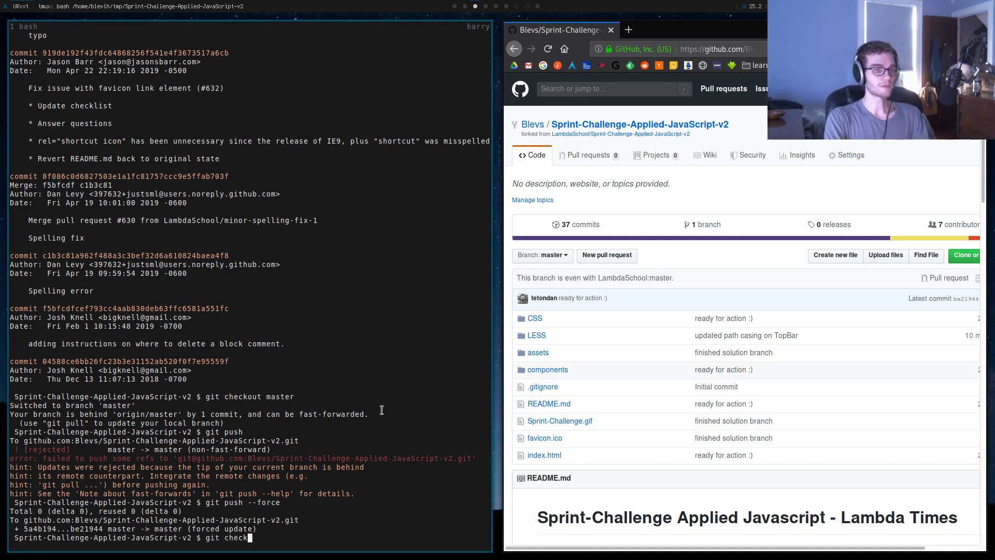